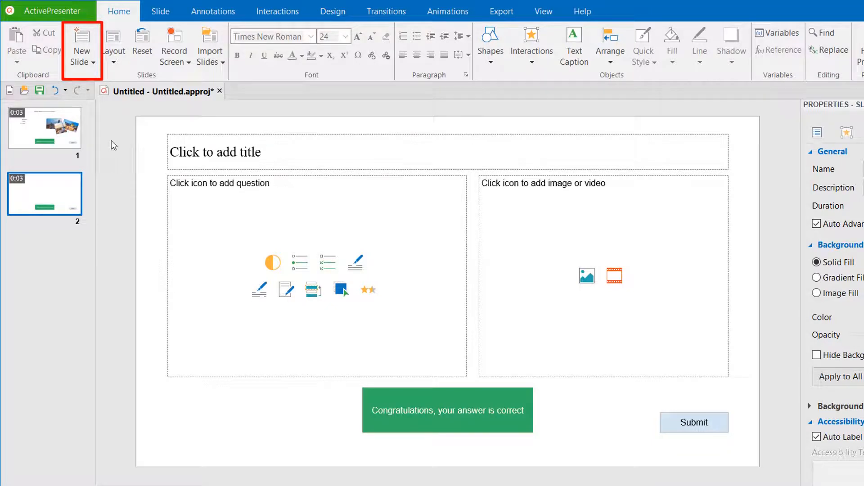
Show the New Slide layout gallery from the Slide tab.
left_click(82, 53)
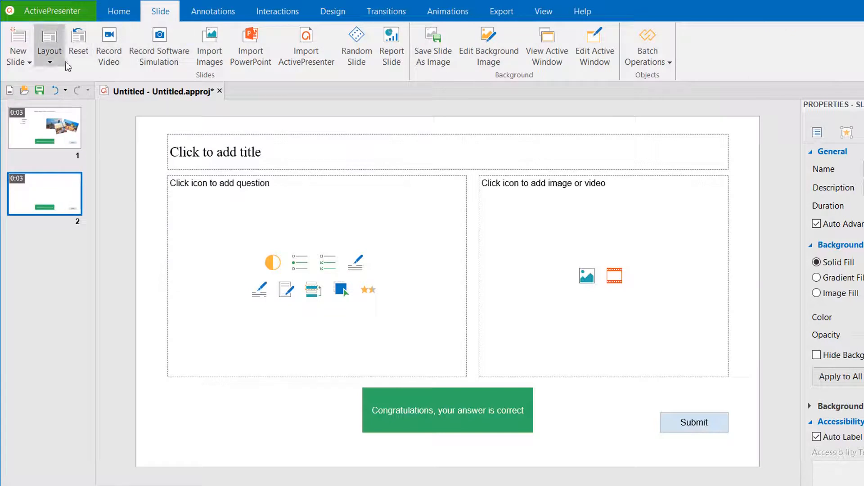
left_click(18, 45)
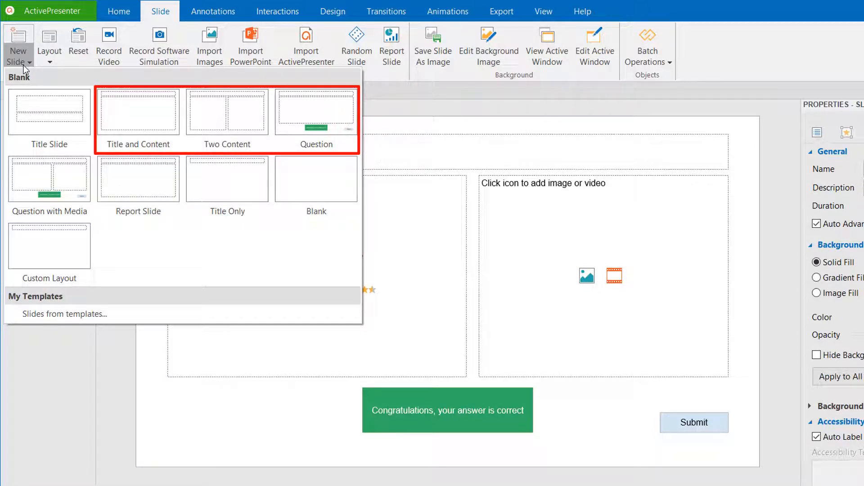
mouse_move(49, 178)
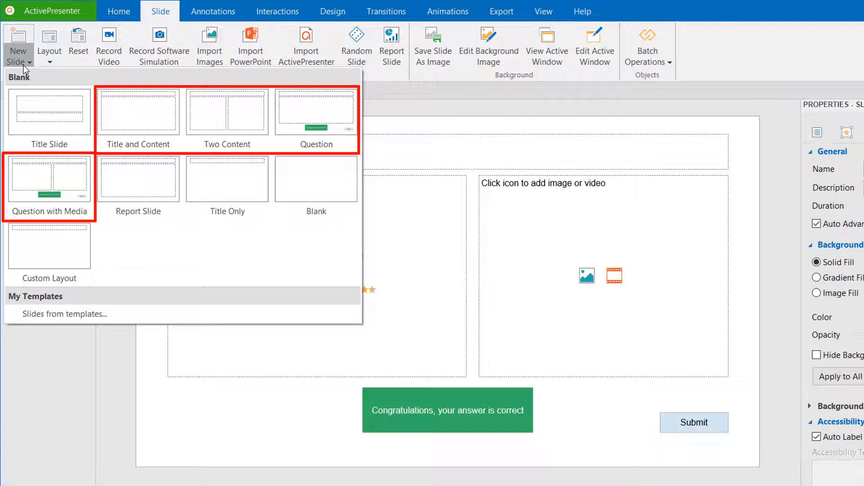
Add slides 3 and 4 using the Two Content layout.
left_click(226, 113)
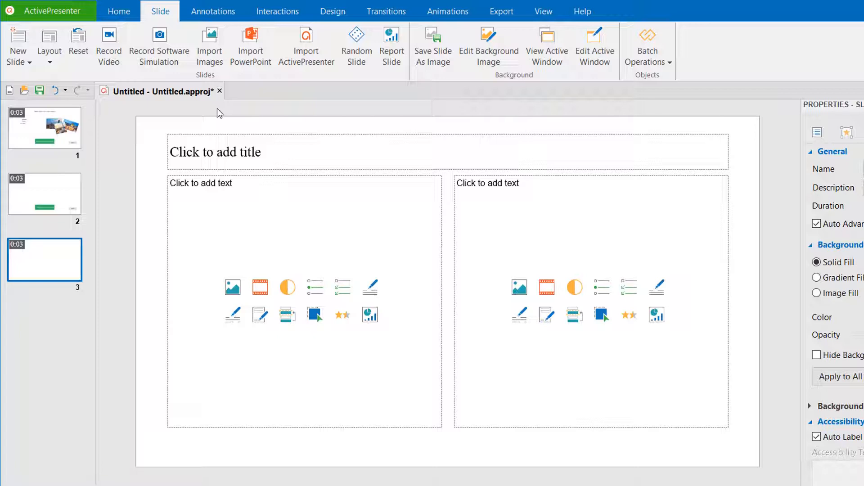
mouse_move(18, 42)
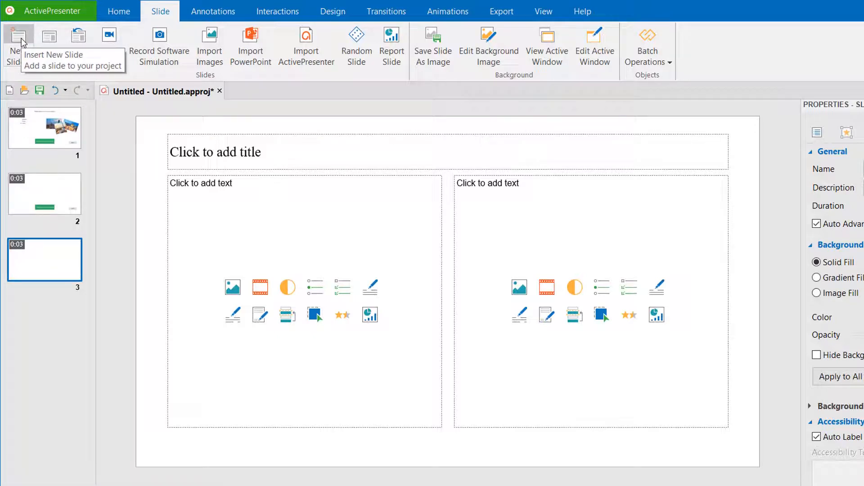
left_click(18, 44)
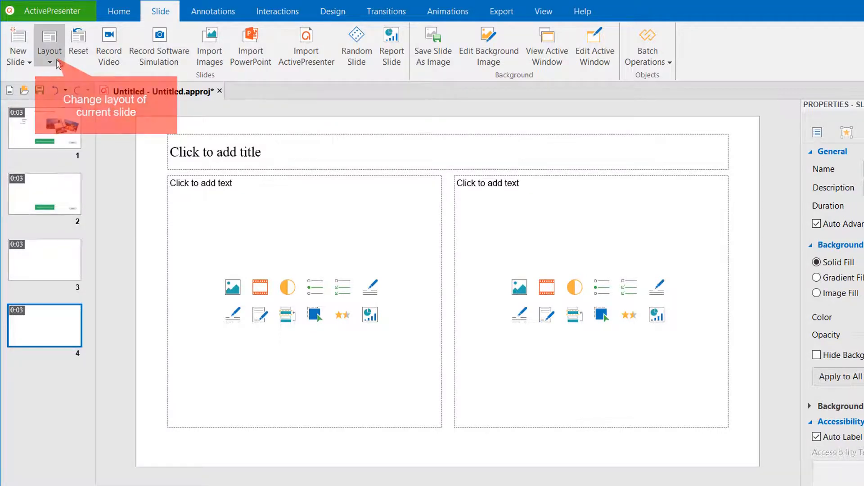
Open the Layout choices to switch slide 4 to the Question layout.
left_click(49, 44)
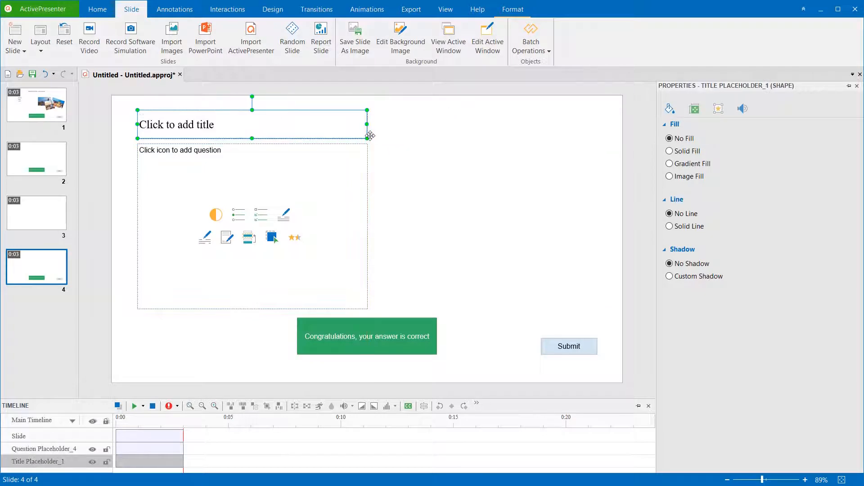
mouse_move(64, 33)
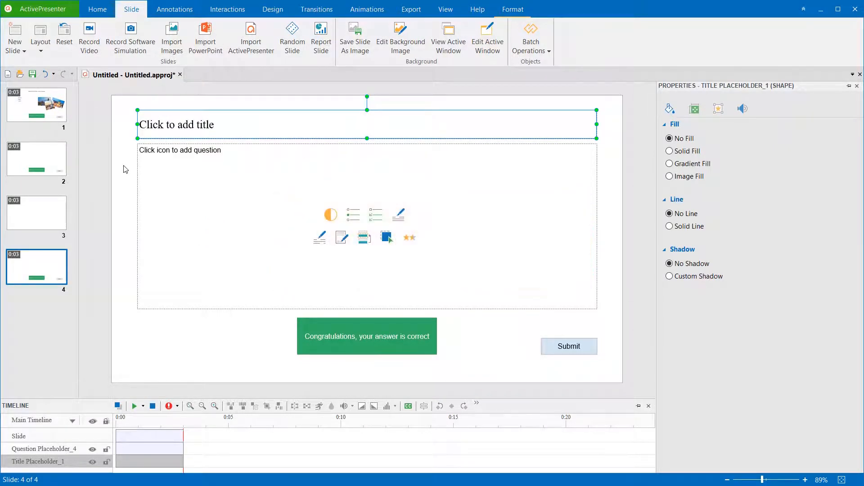
On slide 3, insert a multiple-choice question left and a sequence question right.
left_click(36, 213)
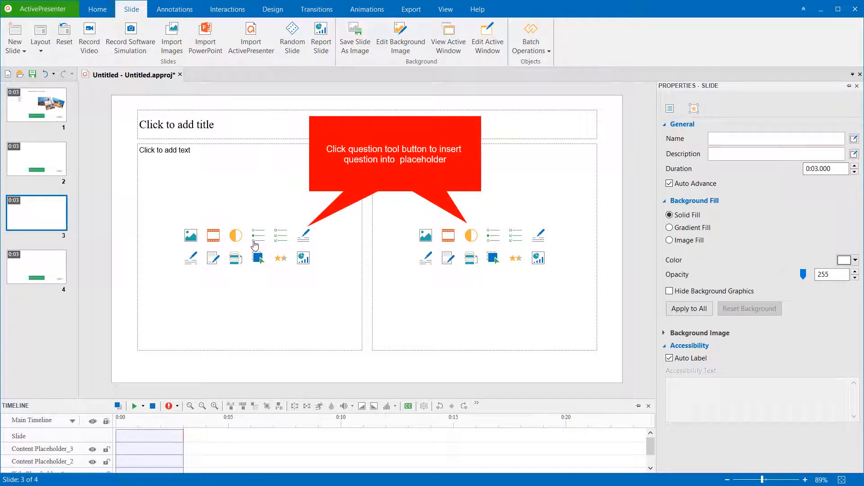
left_click(257, 236)
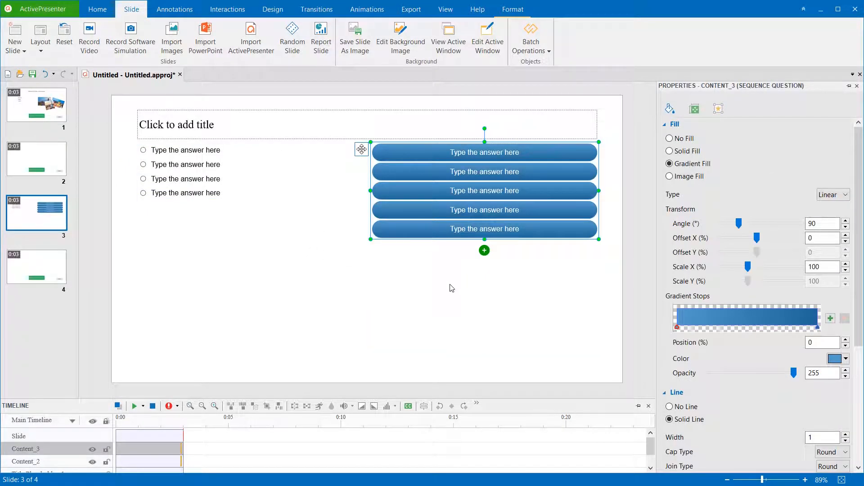
left_click(411, 302)
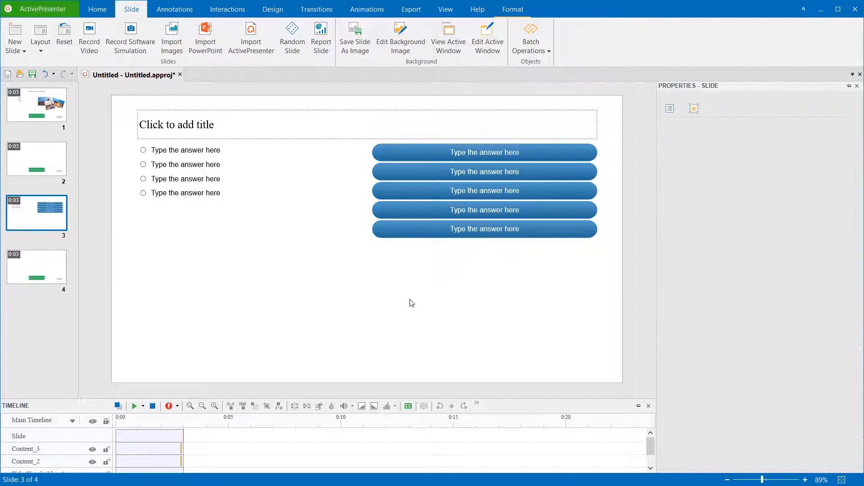
Select the slide 1 thumbnail showing the Europe cities question.
left_click(36, 105)
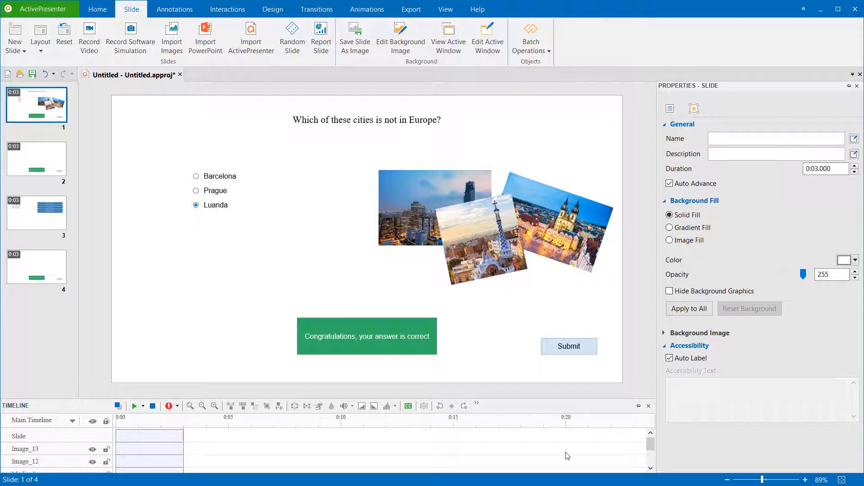
mouse_move(595, 477)
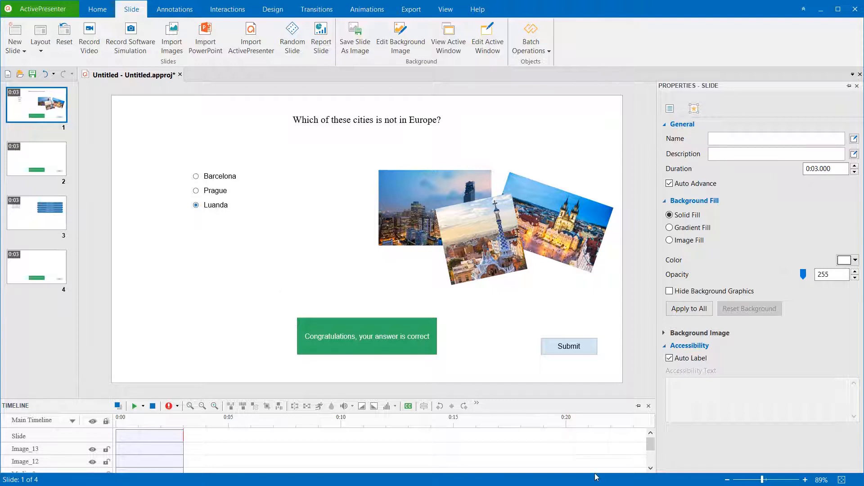